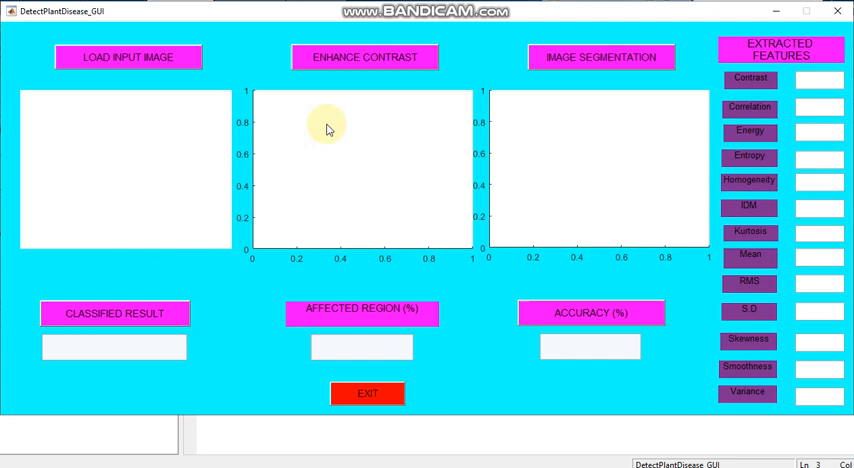
- Load leaf image 1 from plantleaf Disease Dataset > Alternaria Alternata as the input image
click(132, 57)
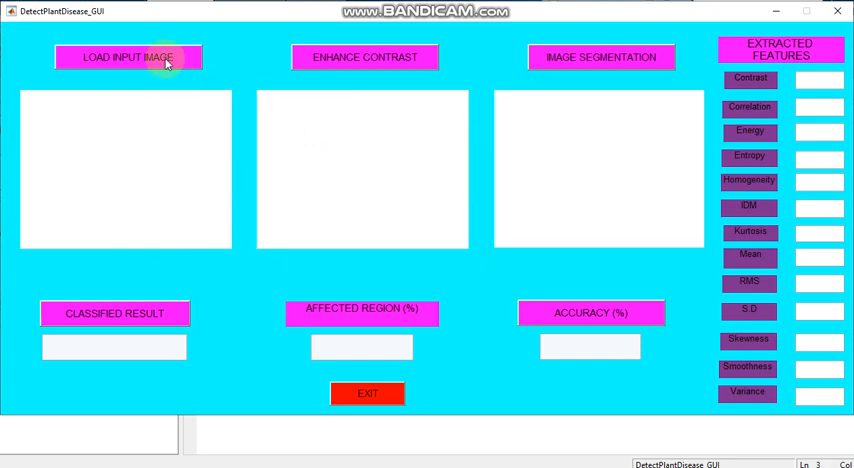
click(133, 57)
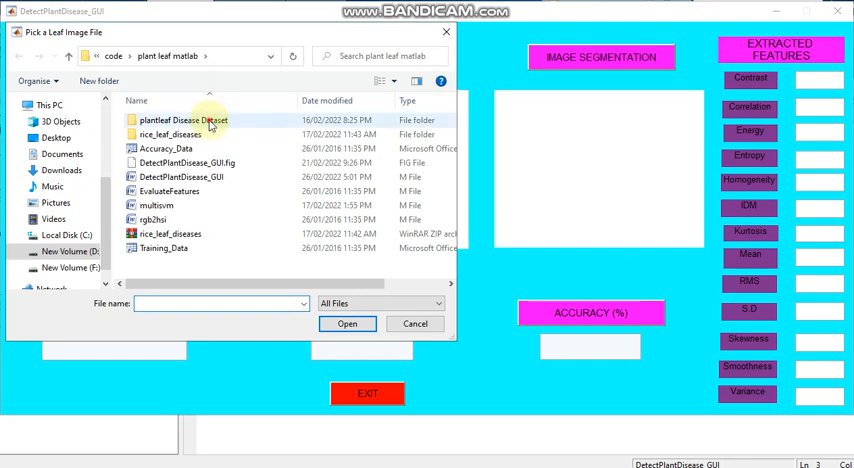
double_click(195, 120)
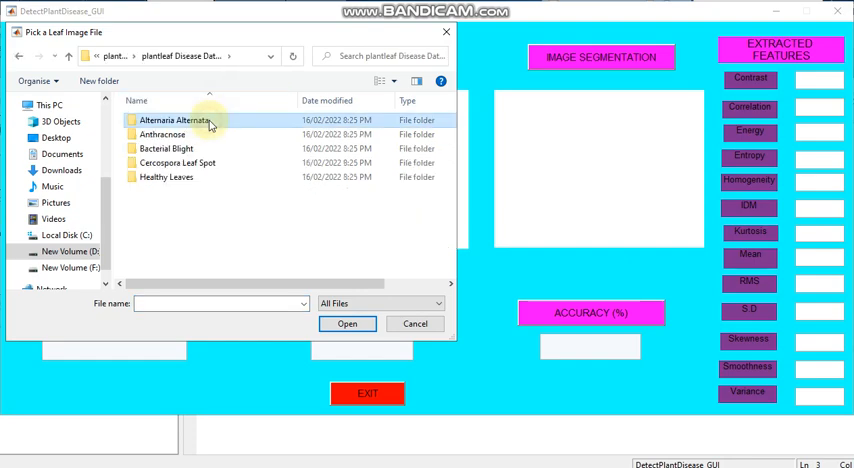
double_click(180, 120)
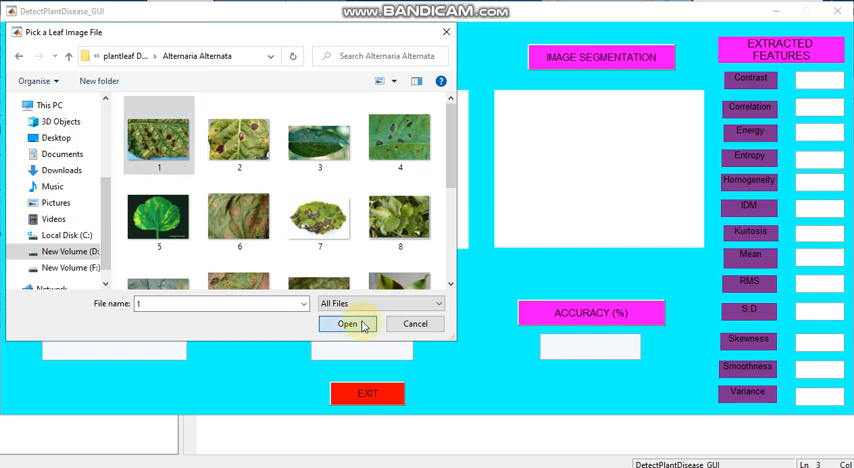
click(345, 323)
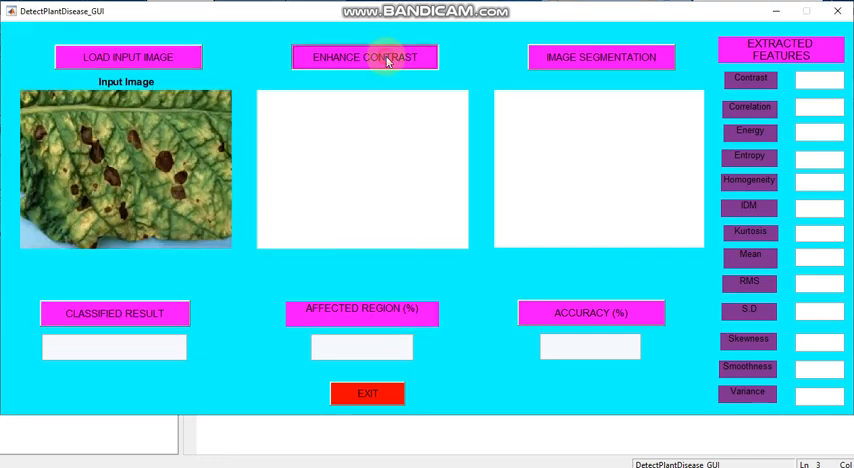
- Enhance the leaf's contrast, segment it into clusters and keep cluster 3 as the ROI
click(364, 56)
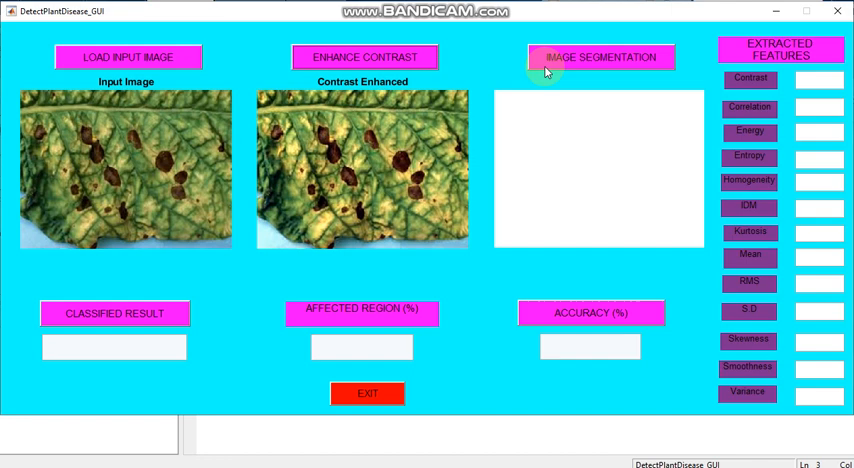
mouse_move(560, 67)
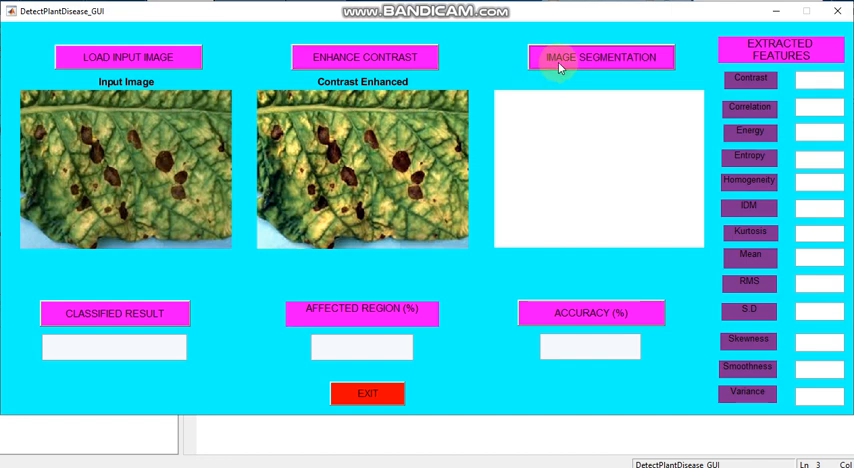
click(600, 57)
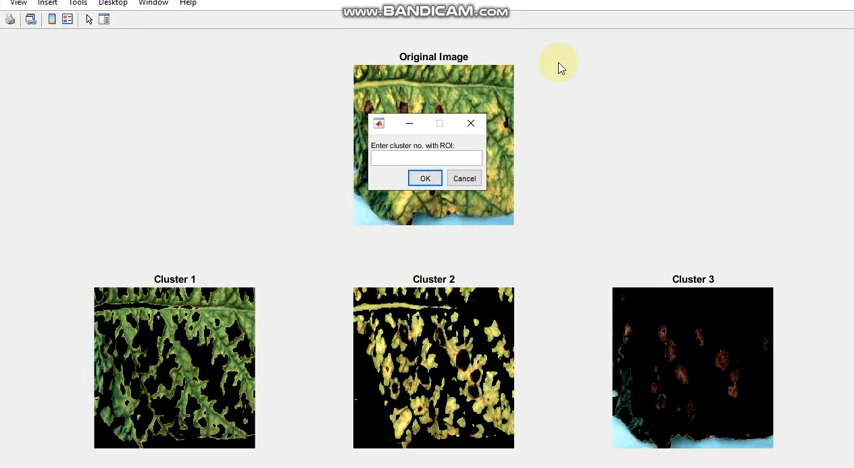
text(3)
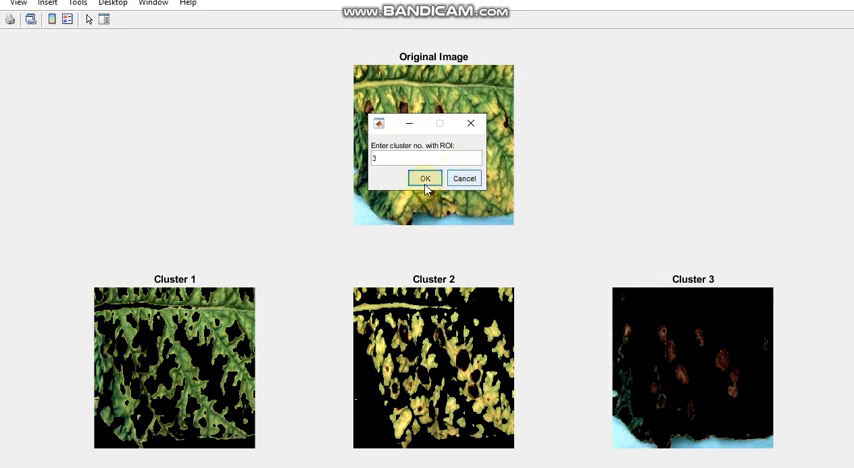
click(424, 178)
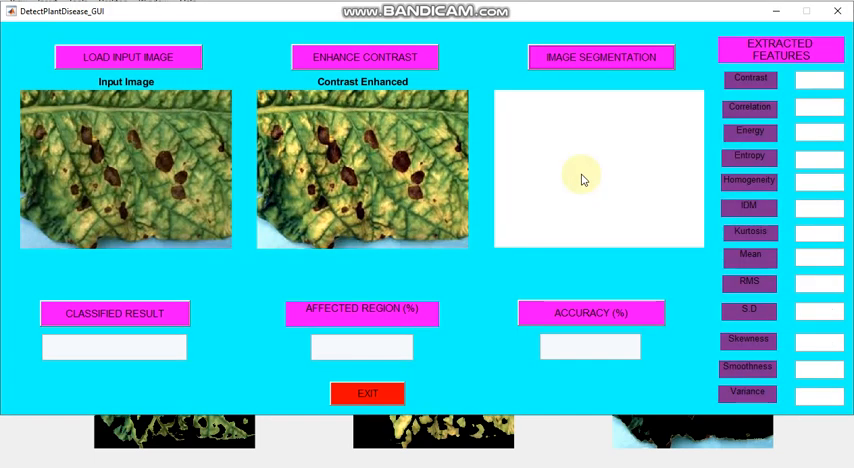
- Extract the ROI features and accept the Alternaria Alternata result with 15.0113% affected
click(601, 57)
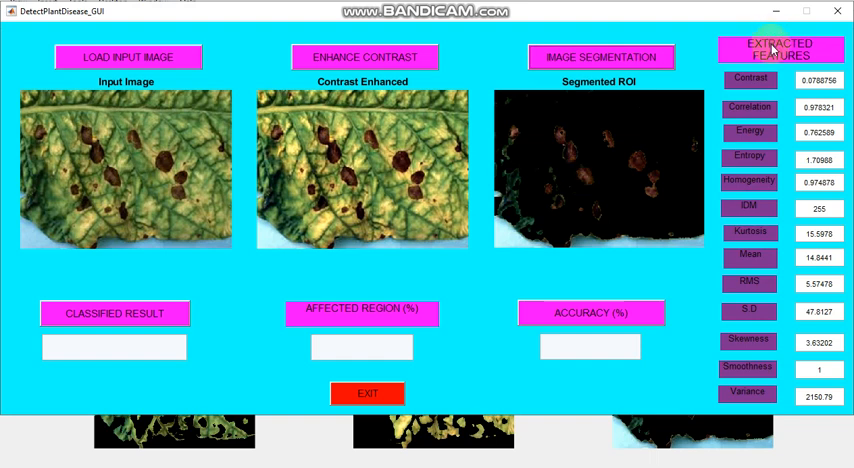
mouse_move(783, 65)
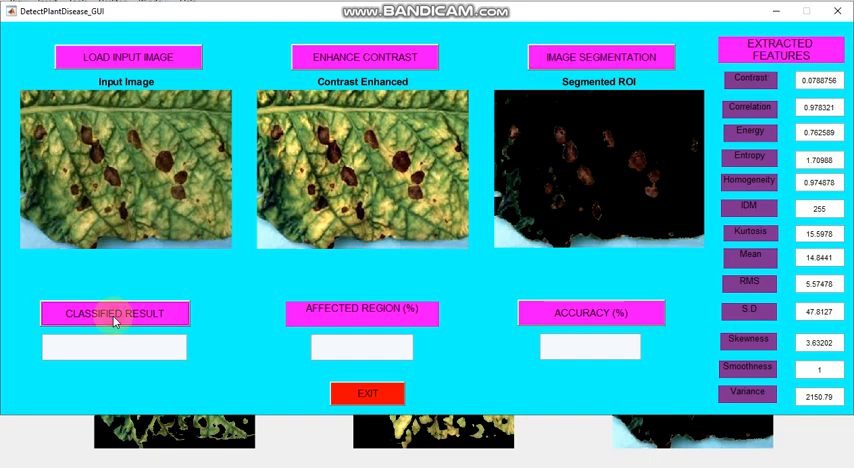
mouse_move(226, 303)
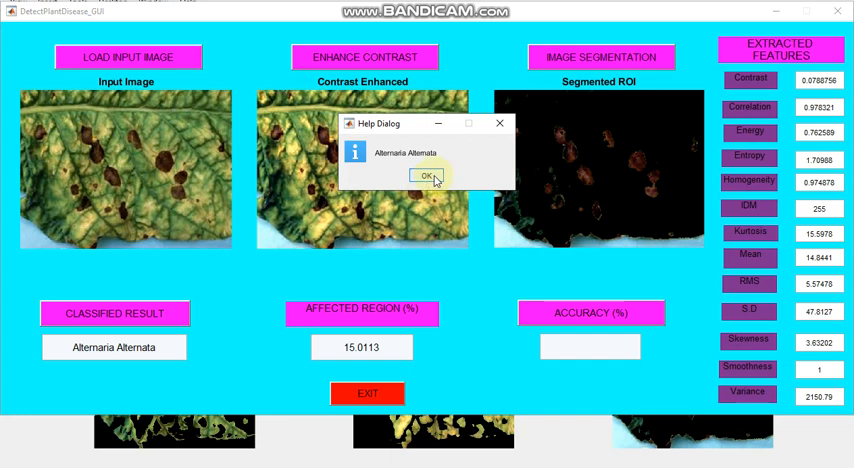
click(424, 178)
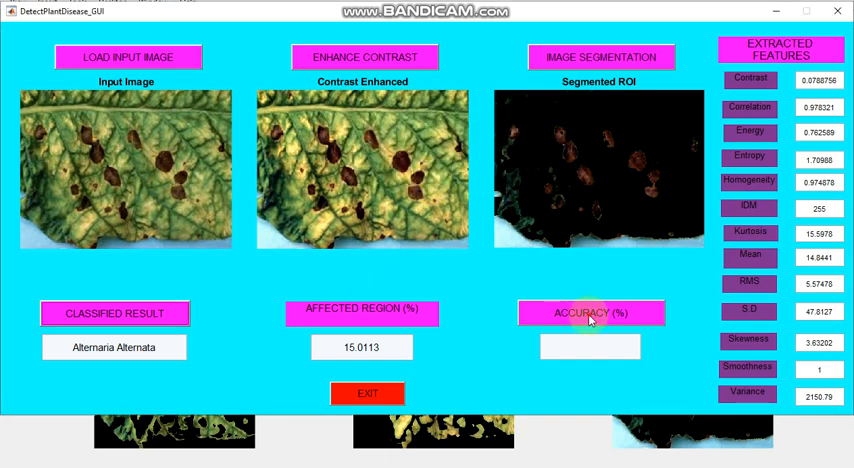
- Run the SVM accuracy evaluation over 10 iterations, reporting 91.9355%
click(585, 312)
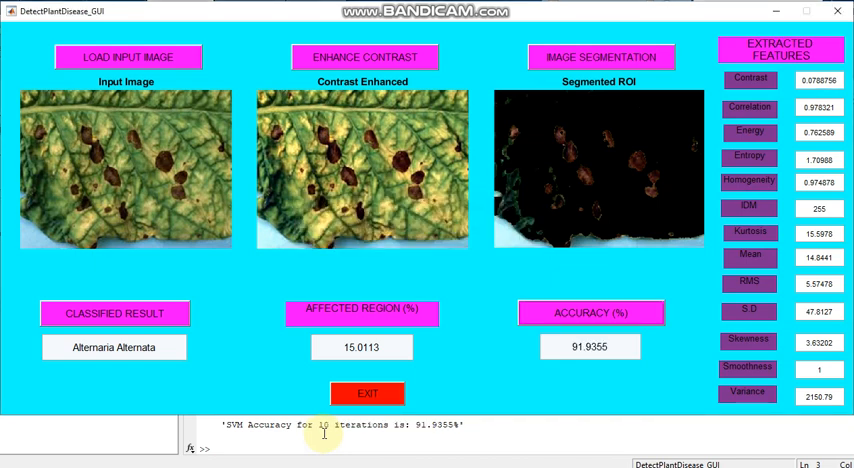
mouse_move(420, 434)
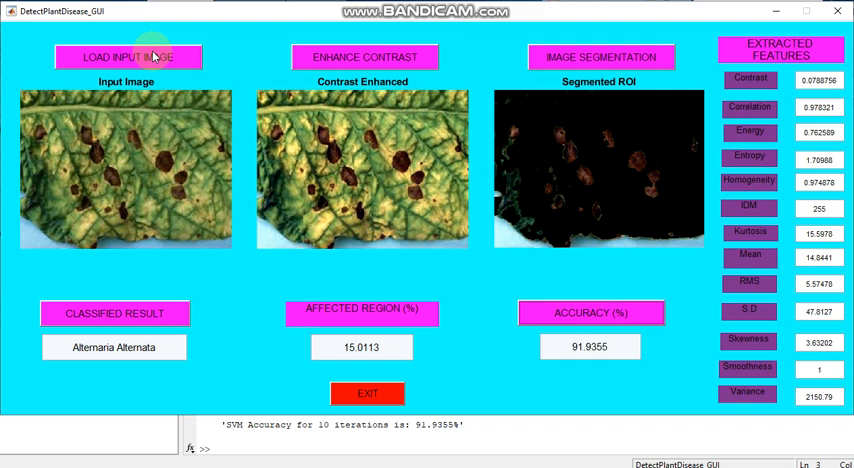
- Load leaf image 1 from plantleaf Disease Dataset > Bacterial Blight as the new input image
click(127, 52)
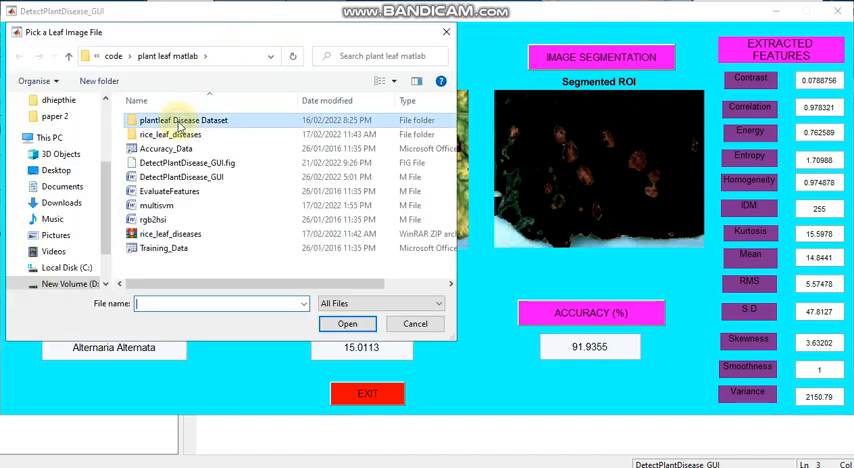
double_click(185, 120)
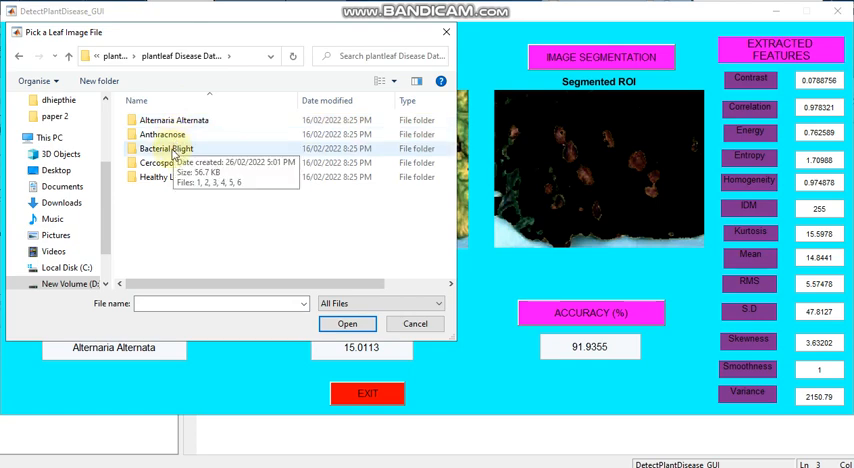
double_click(166, 148)
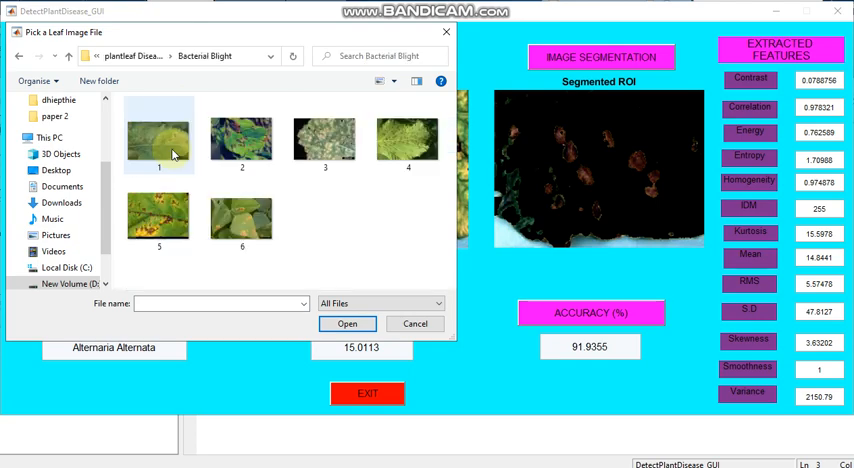
click(162, 135)
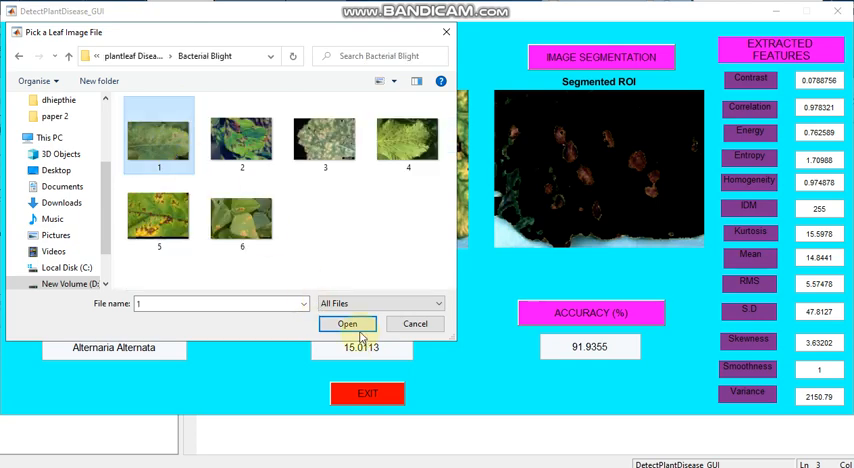
click(346, 323)
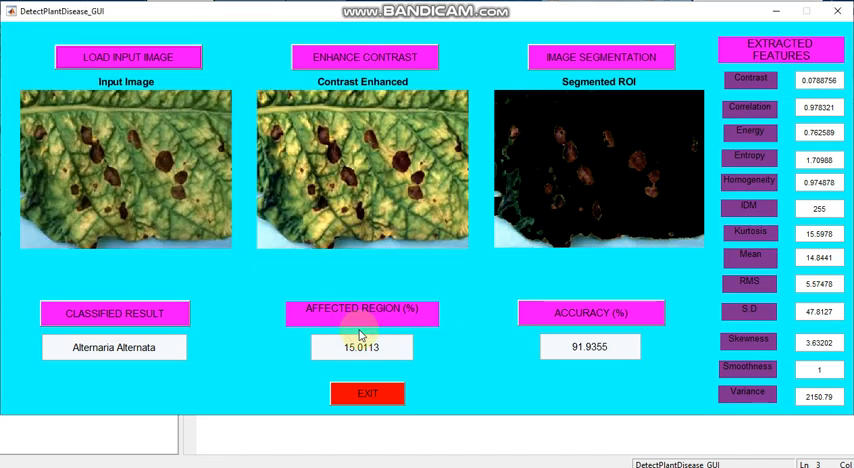
click(128, 57)
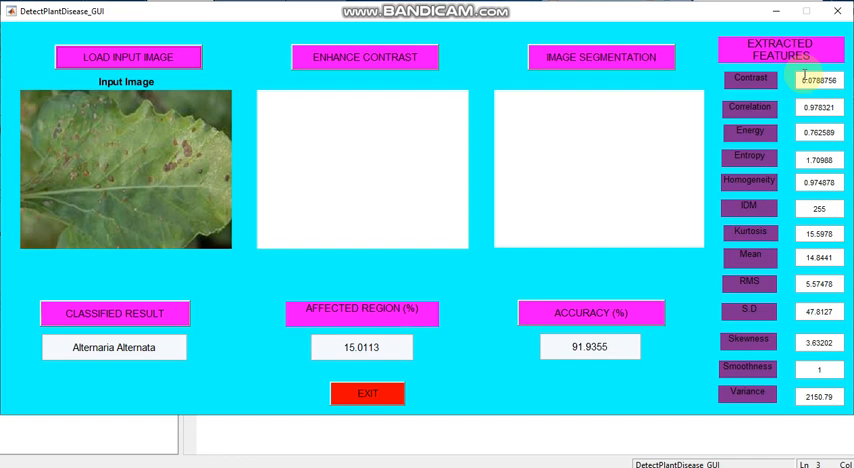
mouse_move(436, 53)
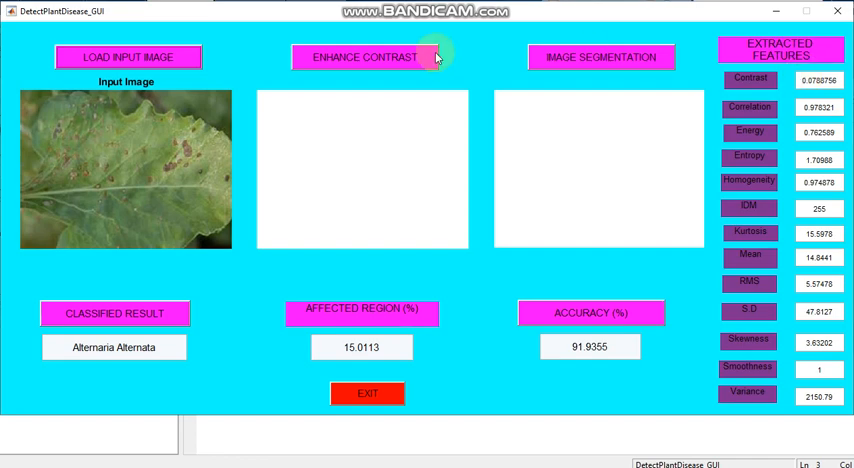
mouse_move(434, 55)
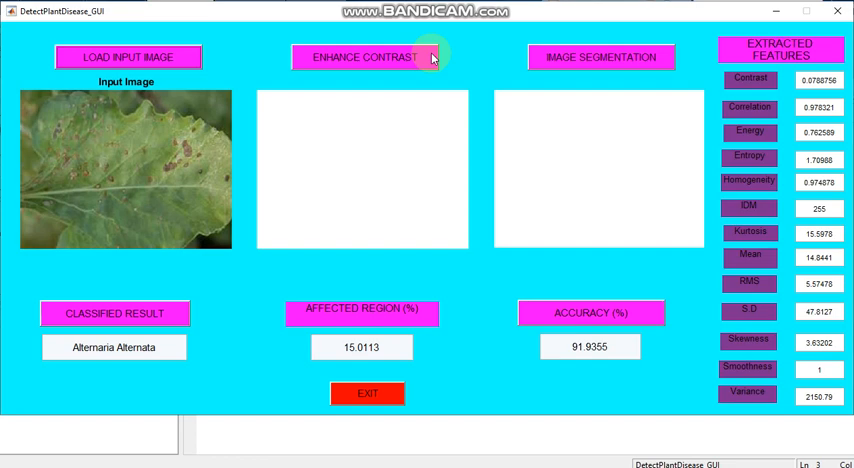
mouse_move(370, 405)
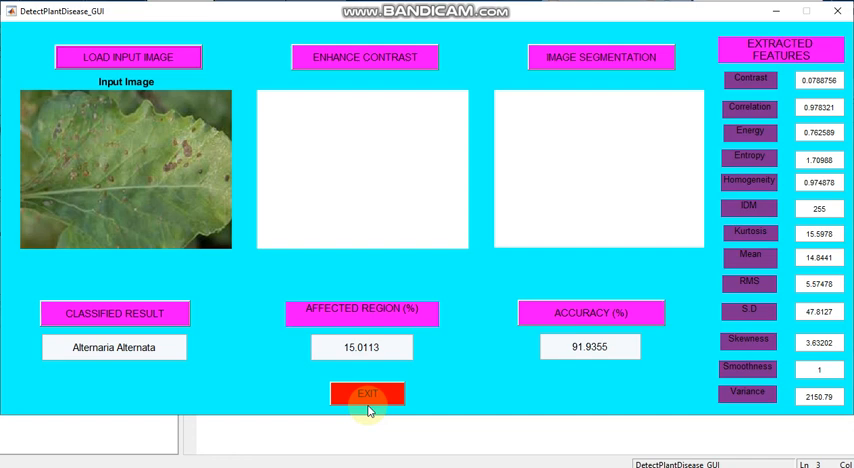
mouse_move(388, 59)
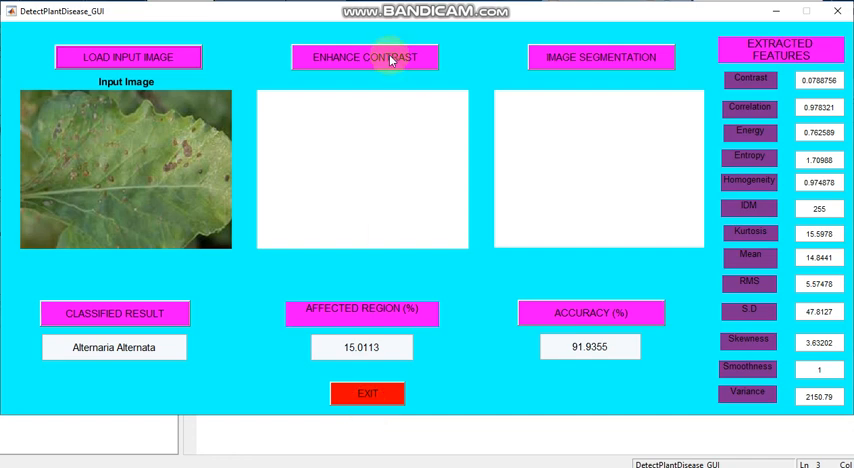
- Enhance the Bacterial Blight leaf's contrast and segment it with cluster 3 as the ROI
click(364, 57)
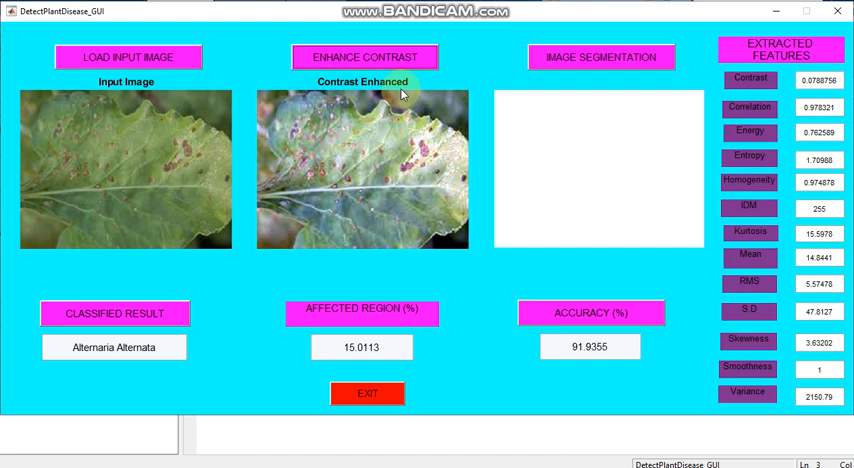
mouse_move(474, 68)
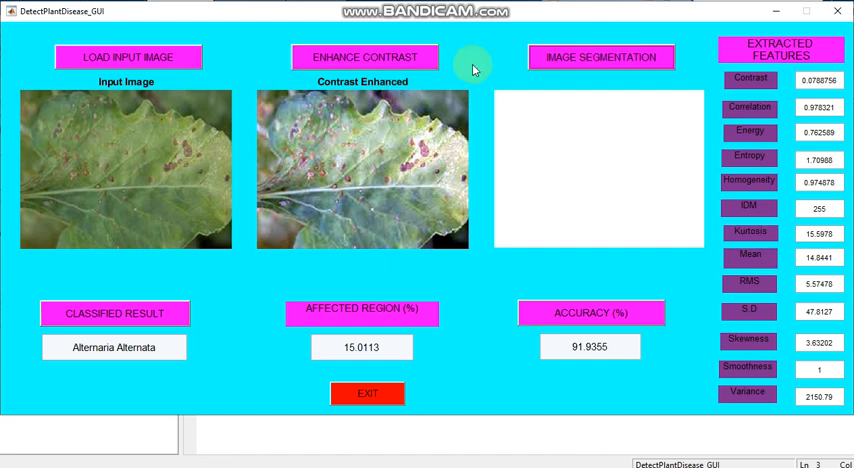
click(597, 57)
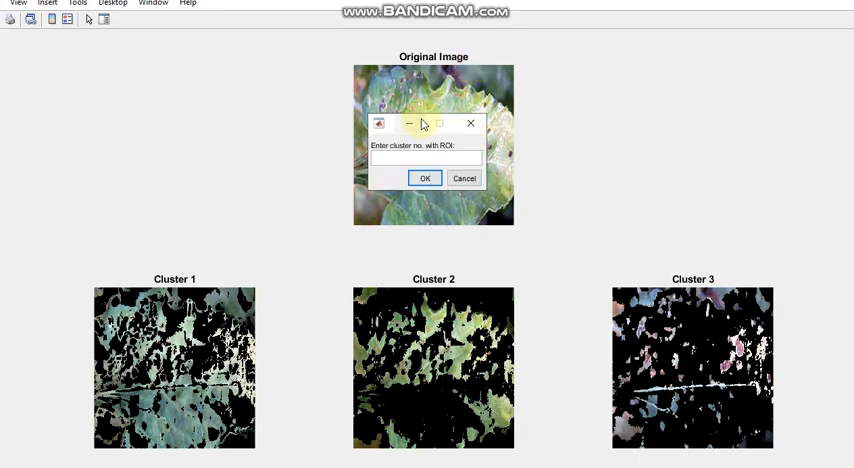
text(3)
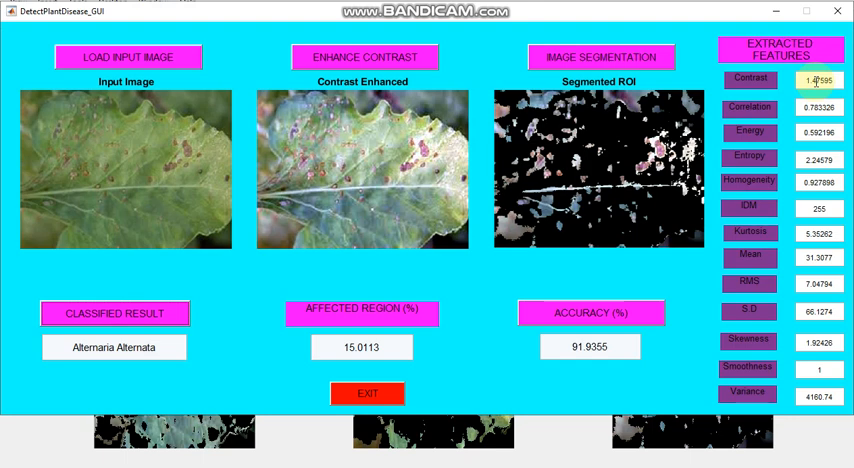
mouse_move(345, 354)
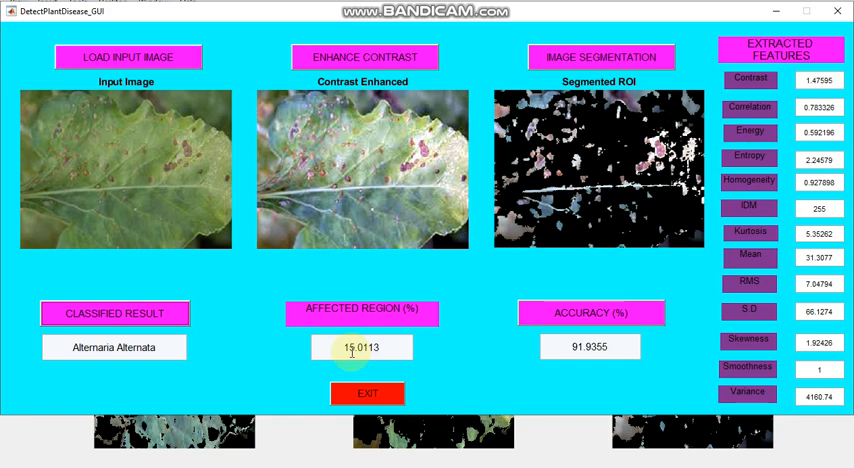
mouse_move(595, 280)
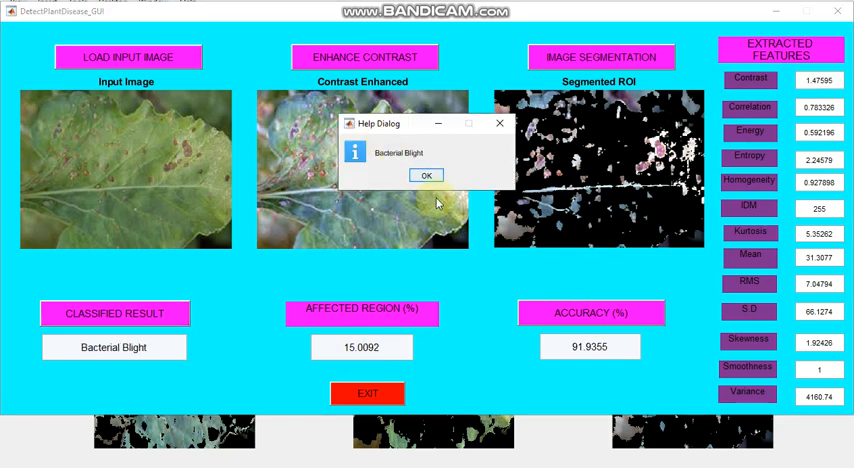
- Accept the Bacterial Blight result and evaluate 10-iteration accuracy, reporting 93.5484%
click(426, 175)
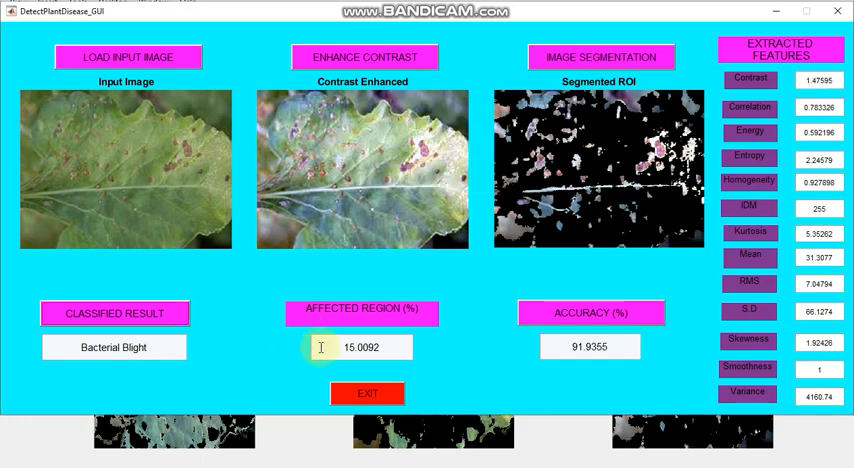
mouse_move(570, 320)
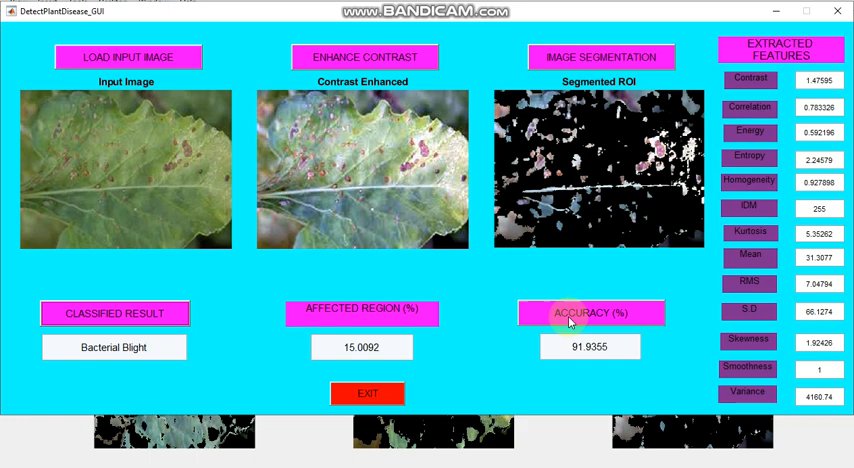
click(586, 312)
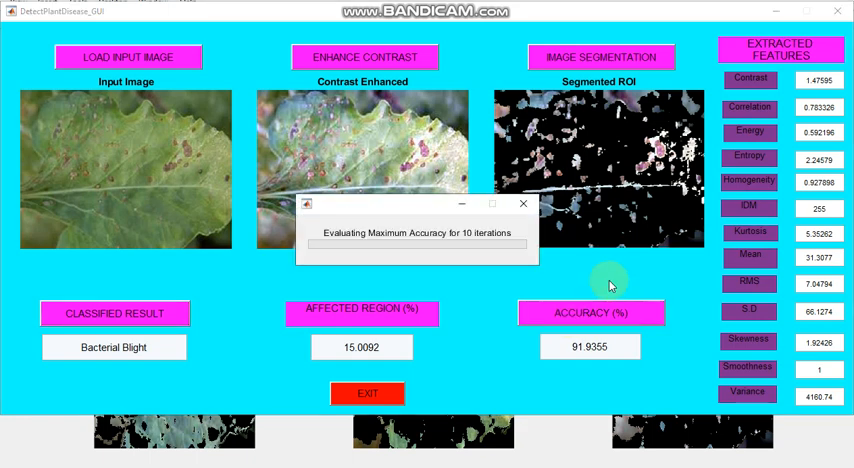
mouse_move(606, 285)
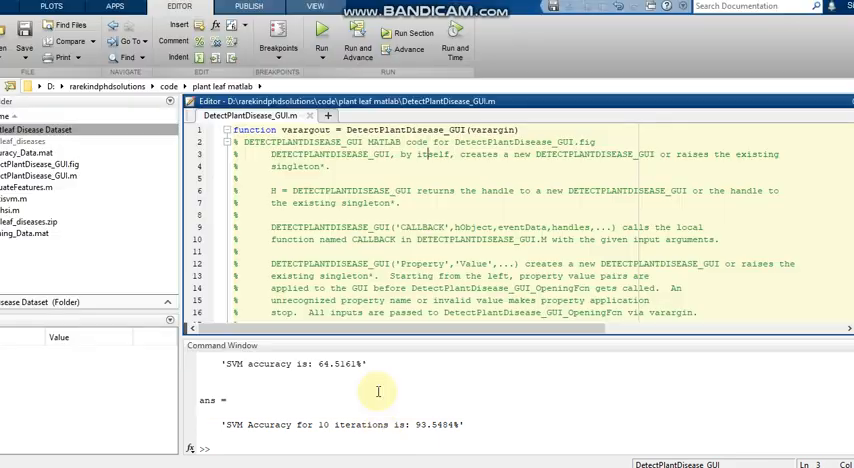
- Relaunch the DetectPlantDisease GUI from the MATLAB Editor, clearing all results
click(321, 38)
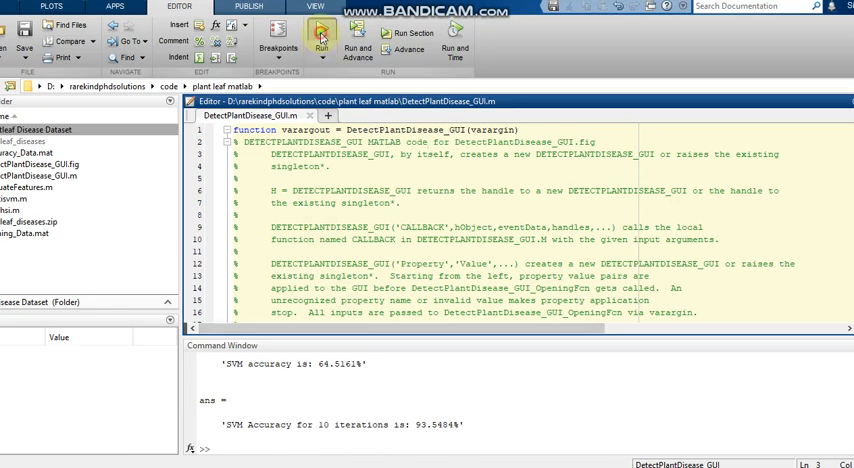
click(321, 37)
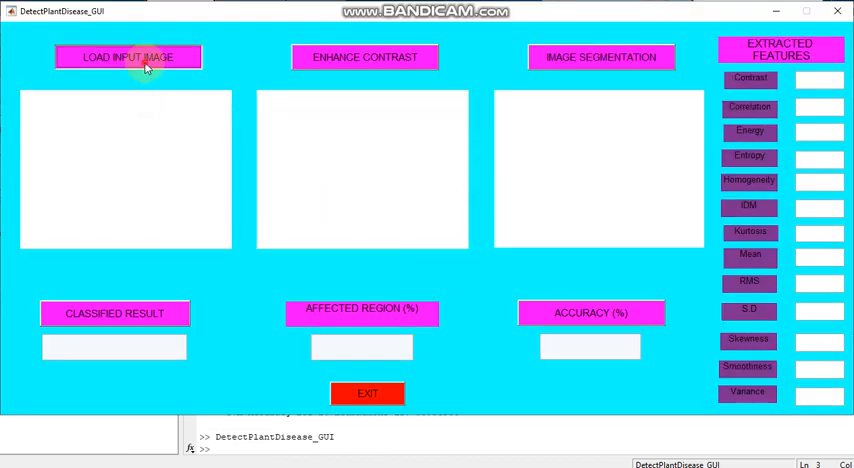
- Load leaf image 1 from plantleaf Disease Dataset > Healthy Leaves as the input image
click(138, 56)
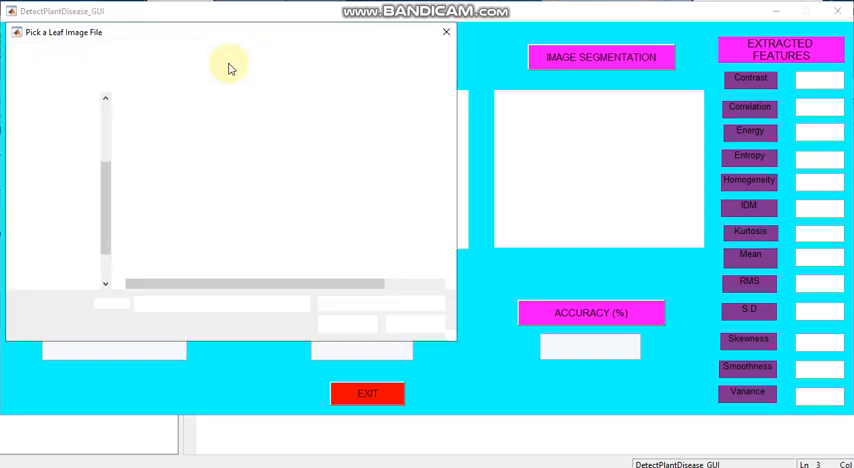
click(185, 120)
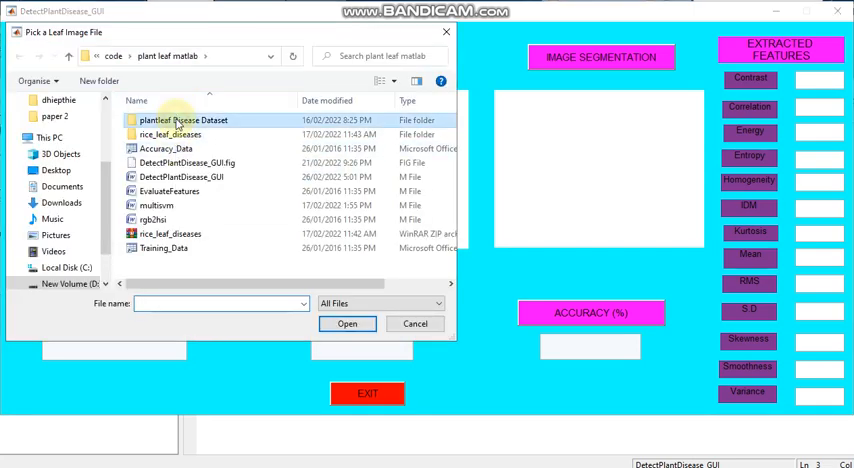
double_click(185, 120)
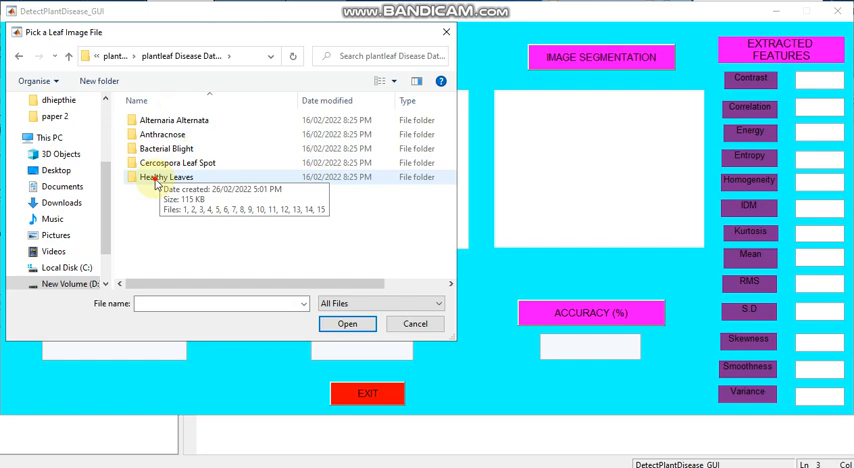
double_click(160, 177)
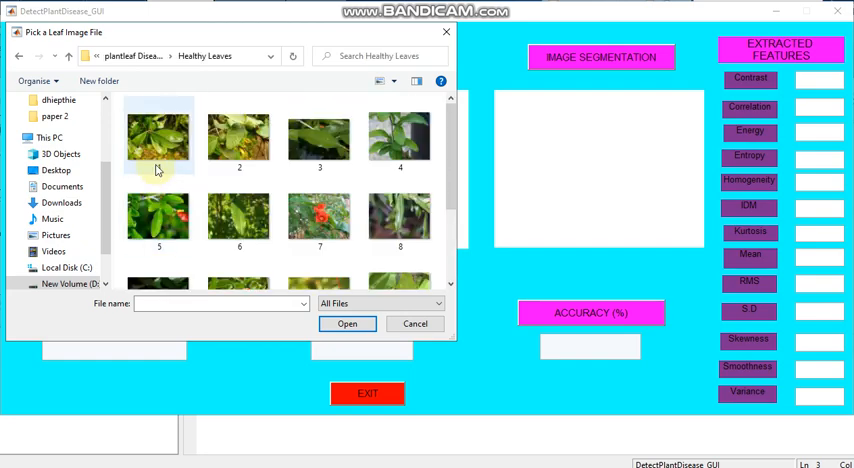
click(160, 140)
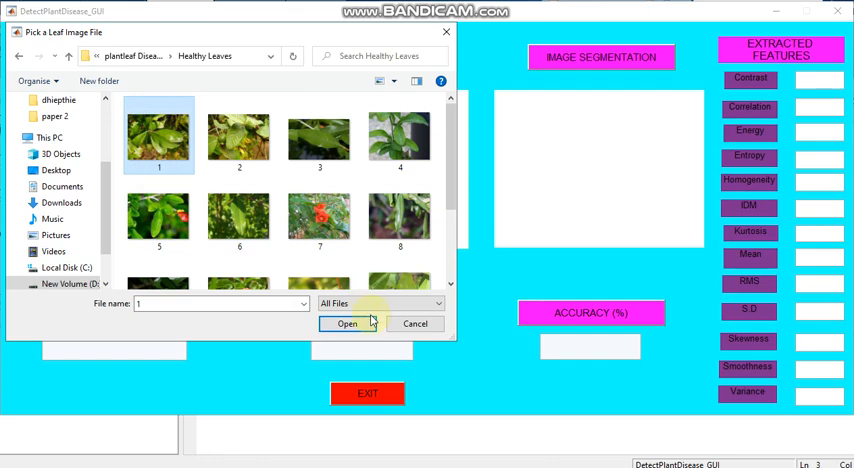
click(347, 323)
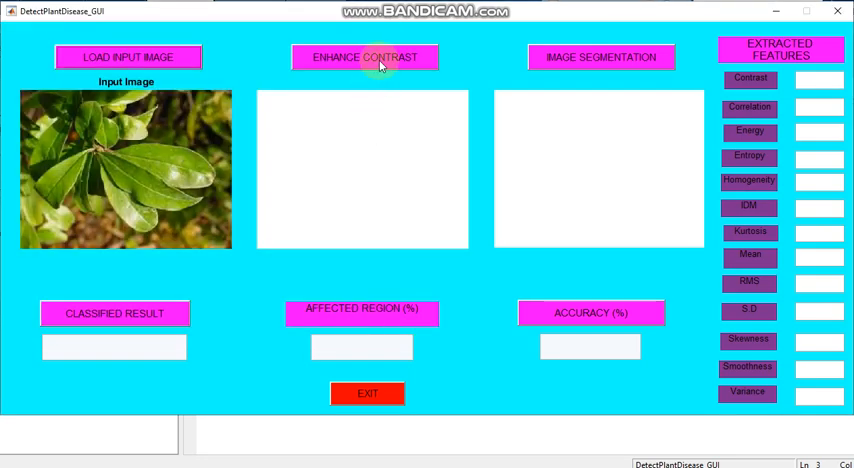
- Enhance the healthy leaf's contrast and segment it with cluster 2 as the ROI
click(365, 57)
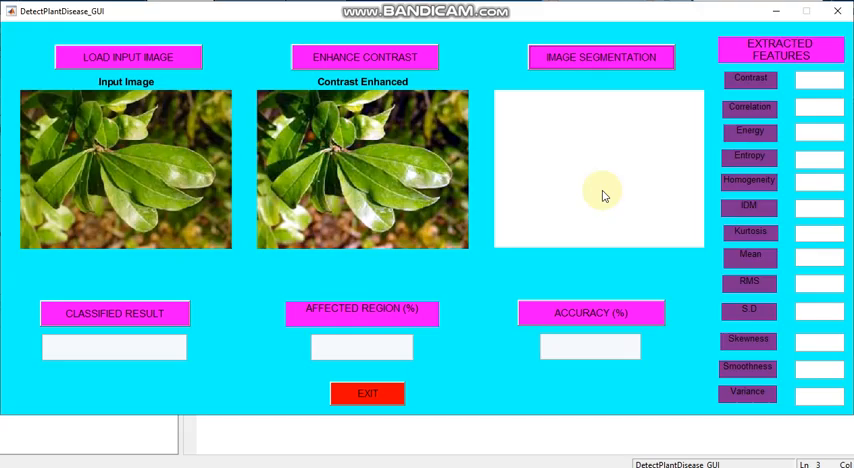
click(599, 57)
text(2)
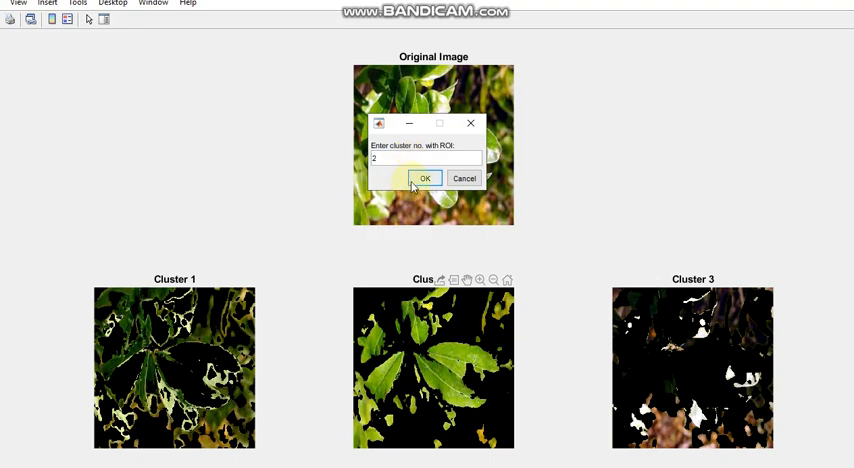
click(425, 178)
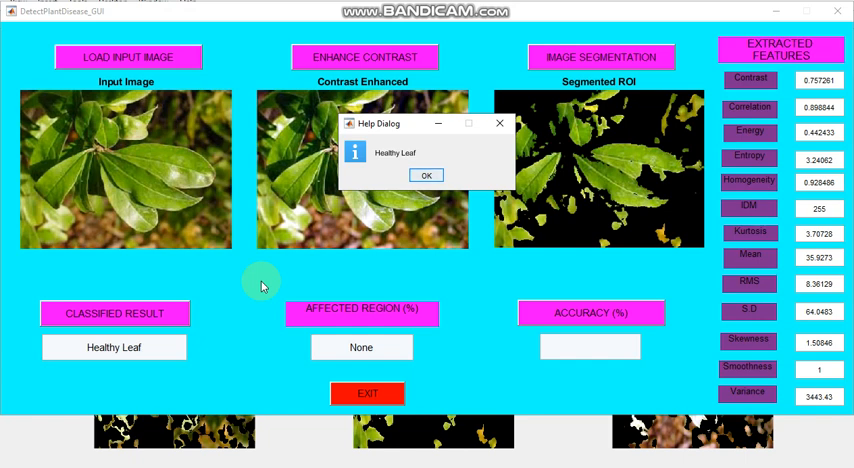
mouse_move(371, 347)
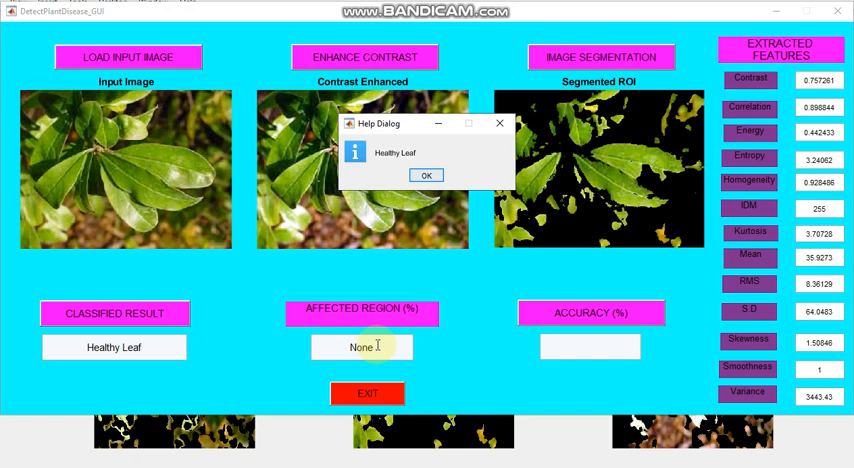
- Accept the Healthy Leaf result (affected region None) and start the 10-iteration accuracy evaluation
click(426, 174)
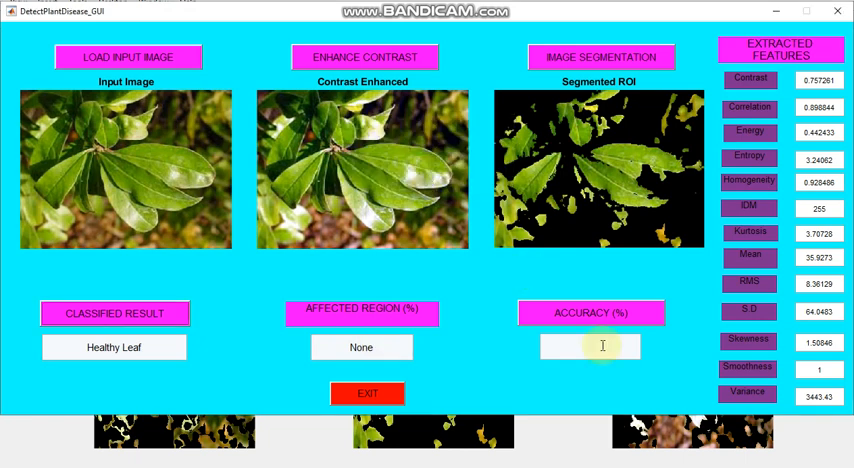
click(592, 313)
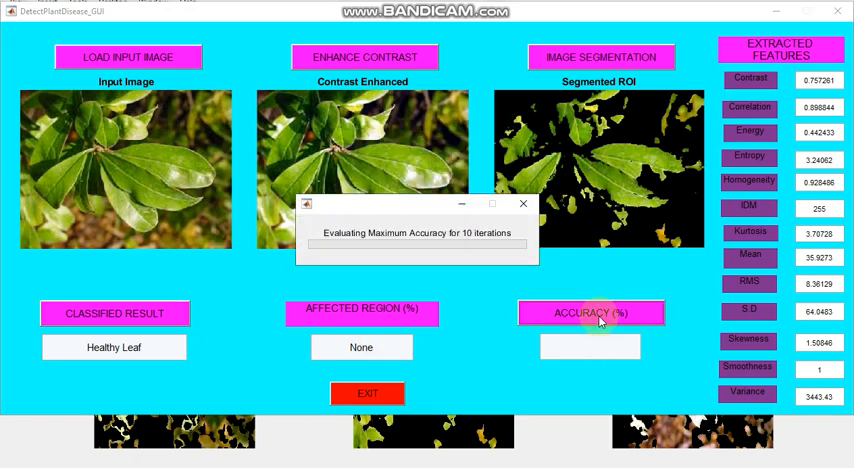